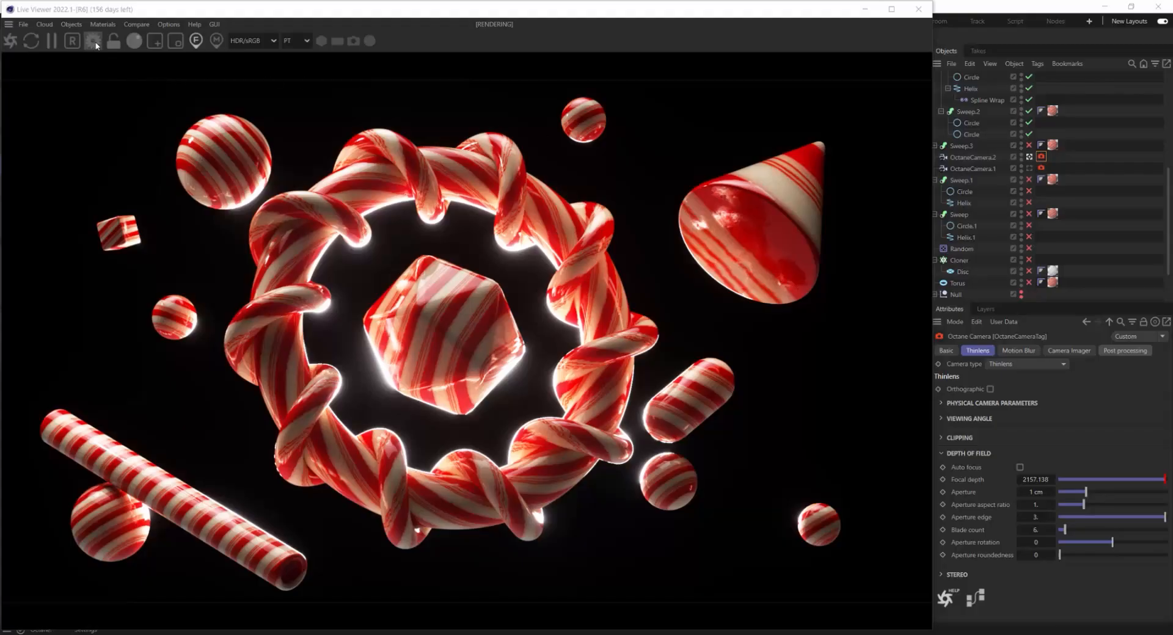
# Show the Octane settings window from the Live Viewer's gear icon, on the path tracing kernel.
pyautogui.click(93, 41)
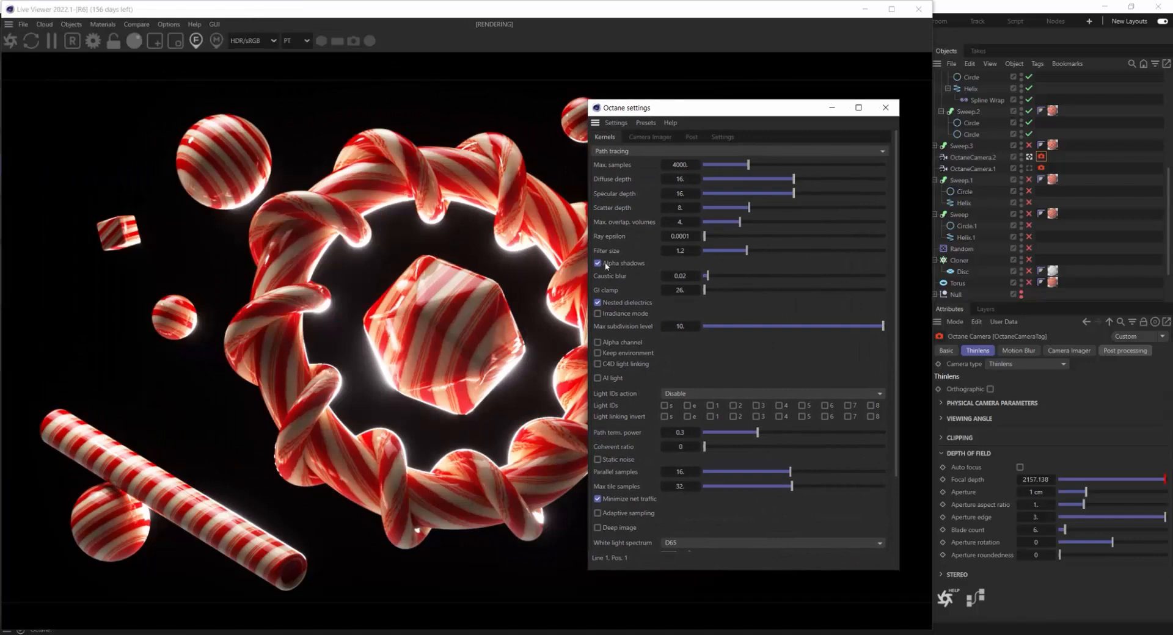
# Enable the kernel's Alpha channel so the background renders transparent, then dismiss the window.
pyautogui.click(597, 344)
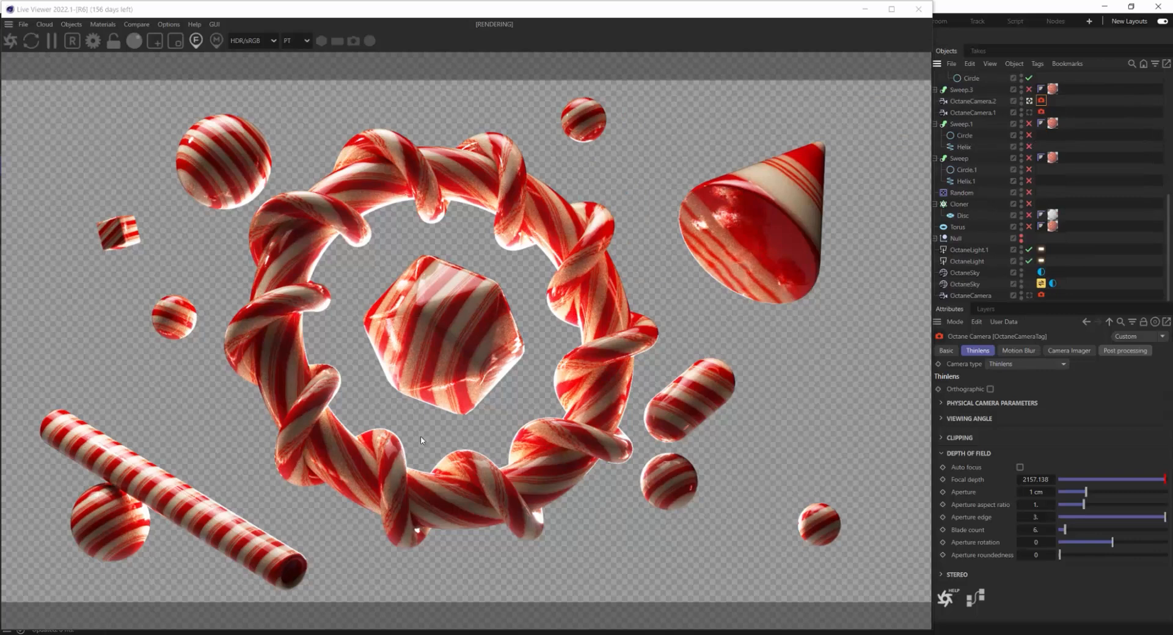
pyautogui.click(1040, 272)
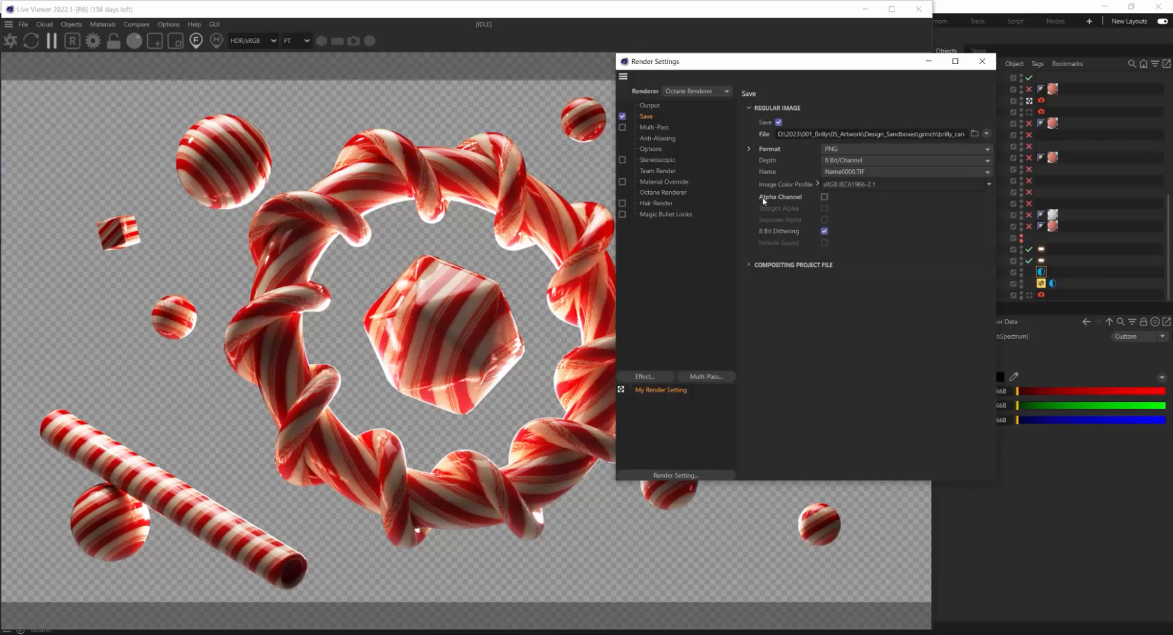
# Include an Alpha Channel in the PNG save output and close Render Settings.
pyautogui.click(824, 197)
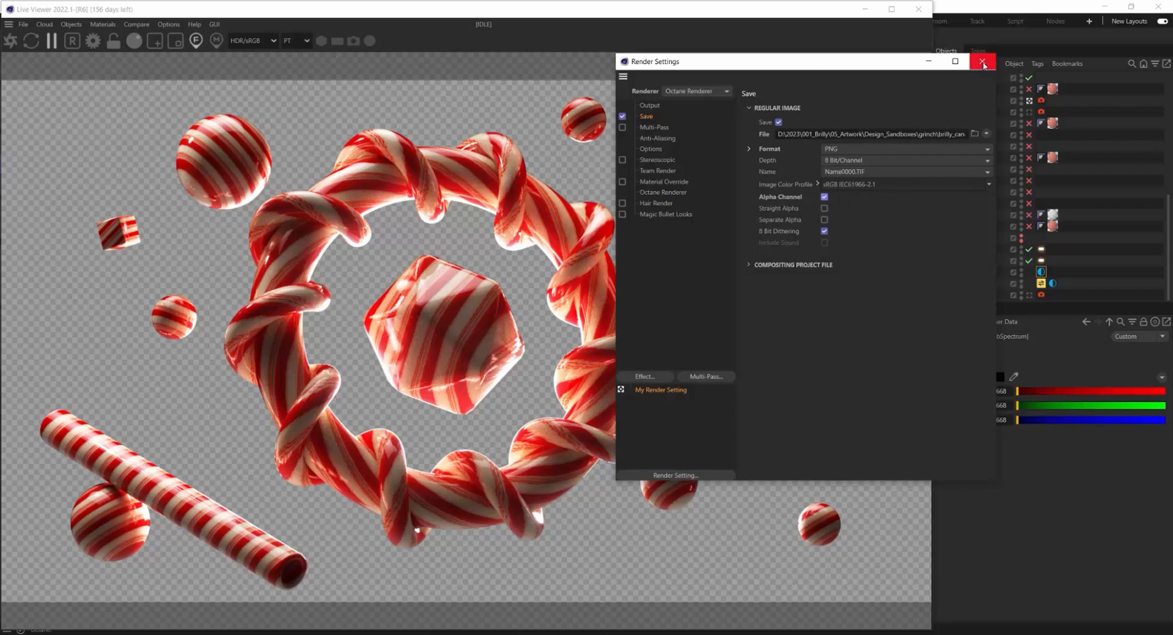
pyautogui.click(982, 61)
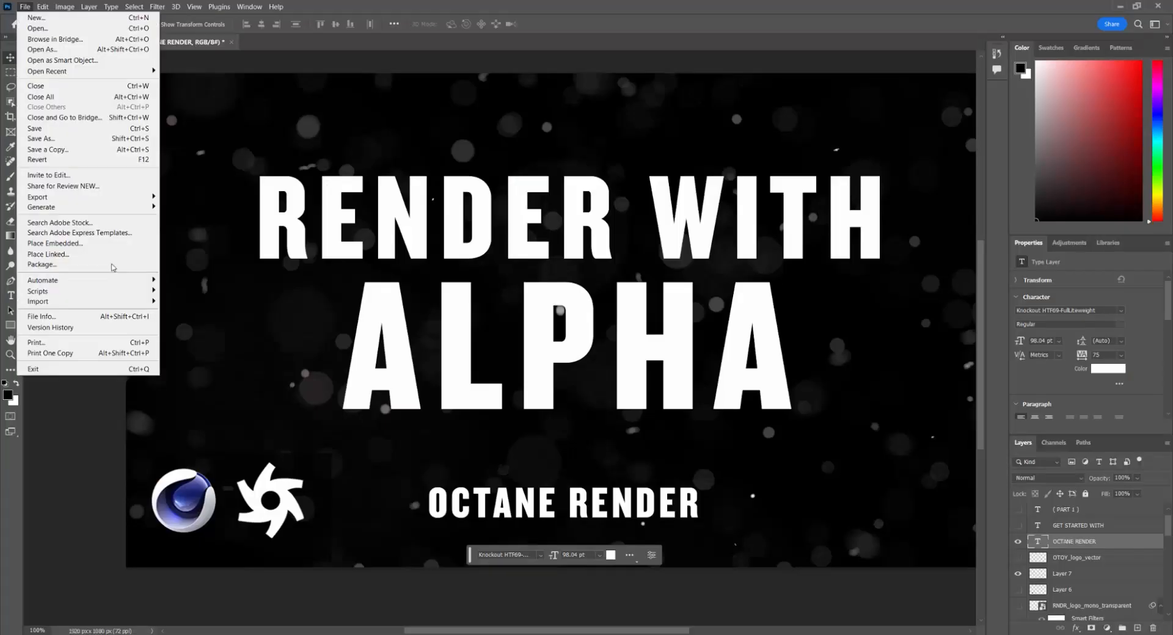
# Place the candy-cane render as an embedded layer and drag its corner handles to scale it over the thumbnail.
pyautogui.click(55, 244)
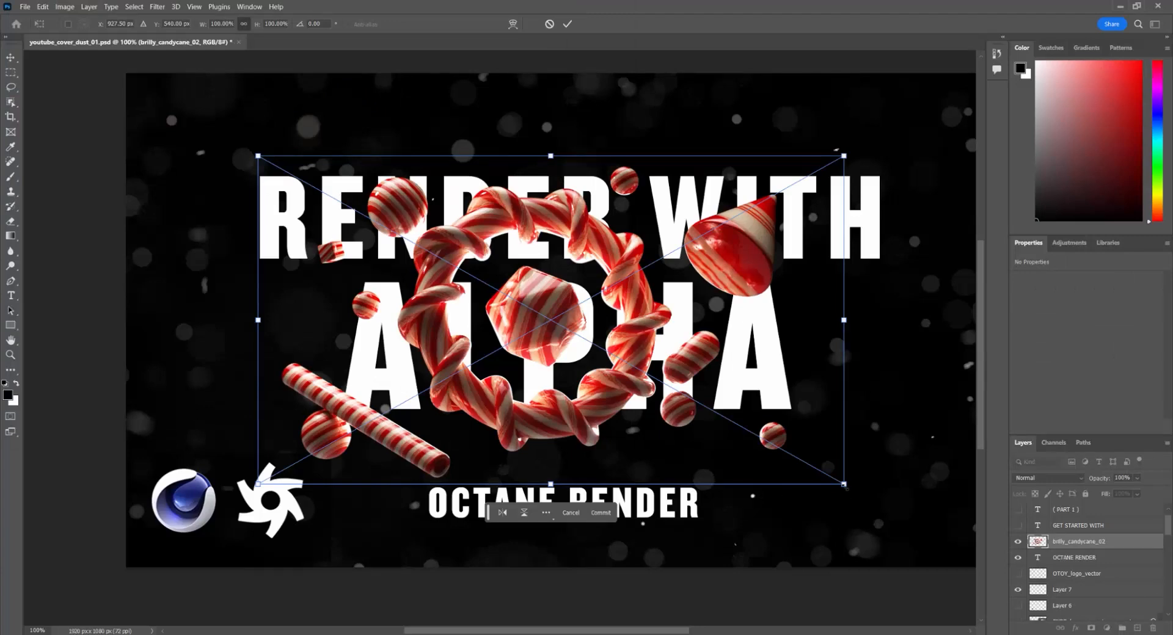
pyautogui.moveTo(844, 485); pyautogui.dragTo(961, 551)
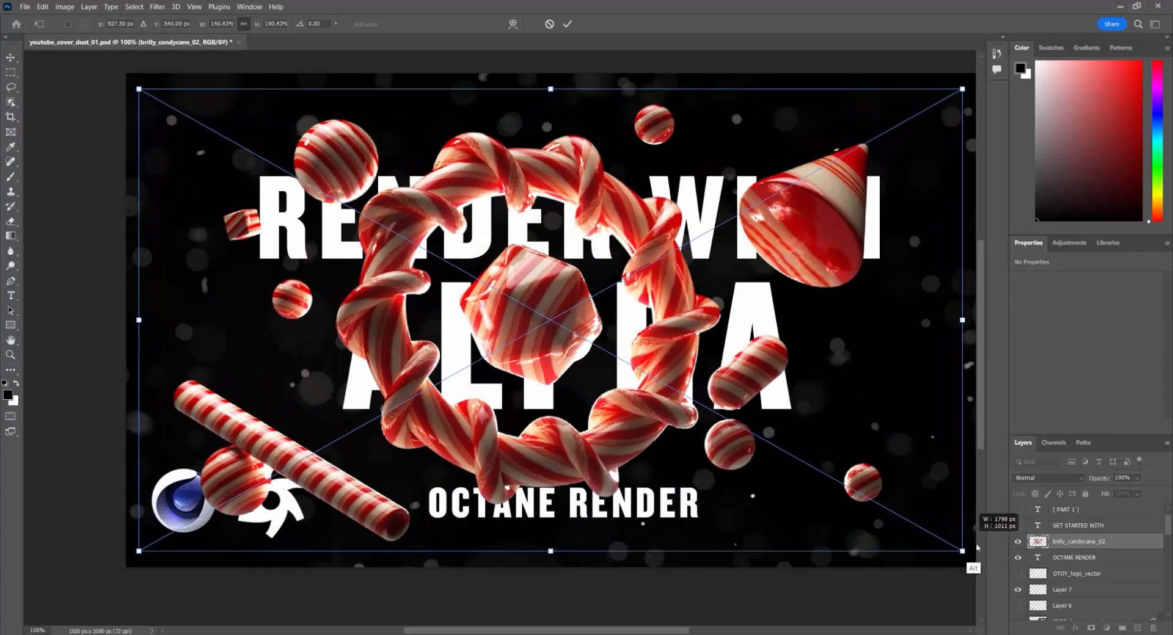
pyautogui.moveTo(961, 550); pyautogui.dragTo(961, 580)
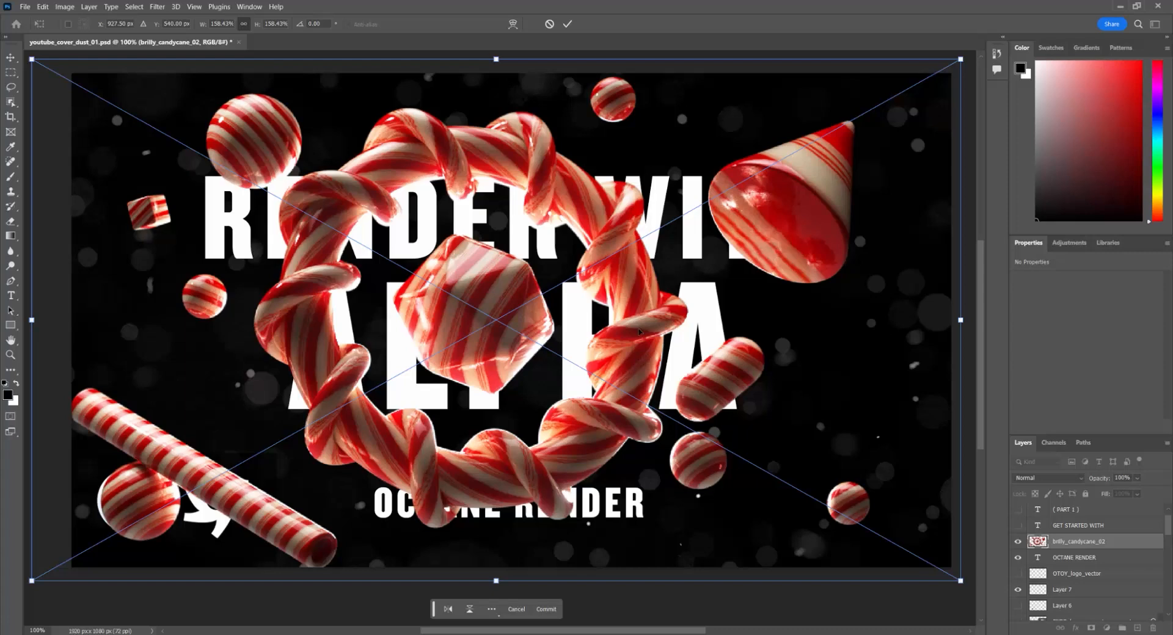